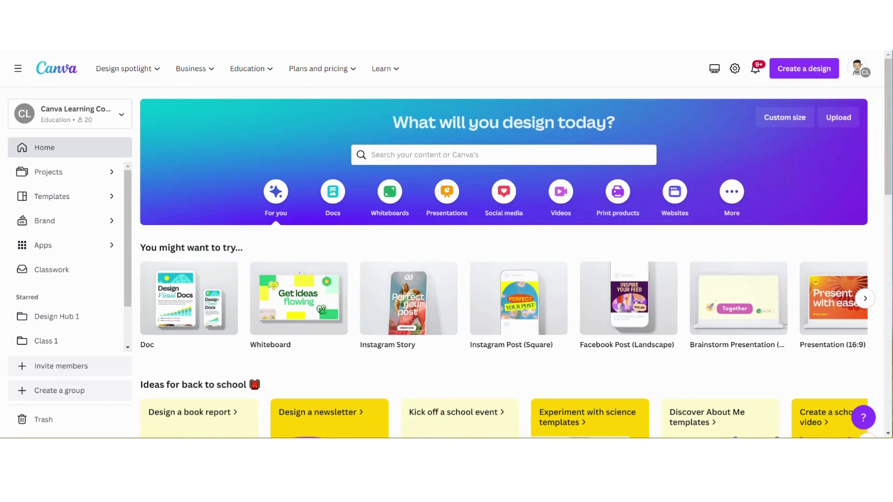
pyautogui.moveTo(518, 298)
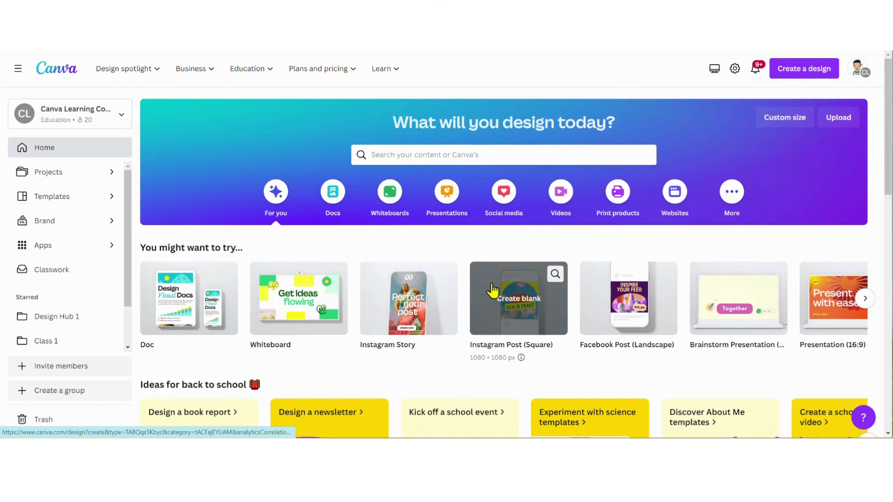
# - Create a blank square Instagram Post from the Canva home page
pyautogui.click(518, 298)
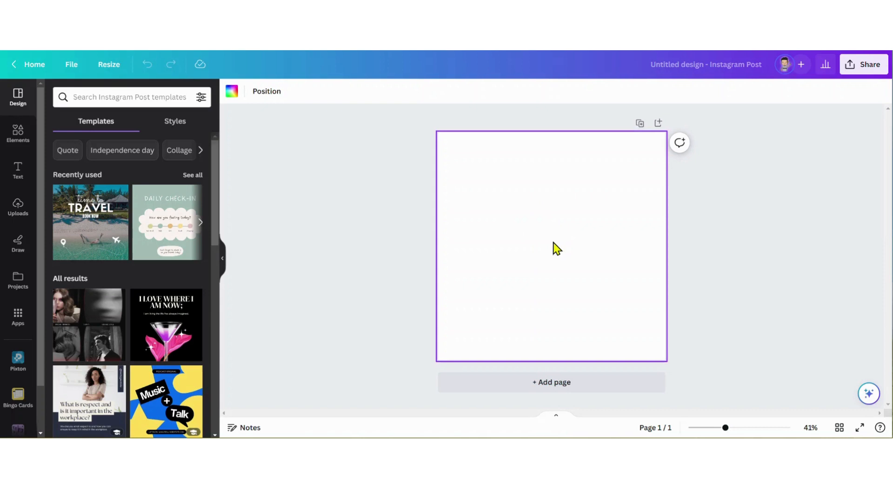
# - Fill the page yellow and add the uploaded photo of the man in the purple shirt
pyautogui.click(232, 91)
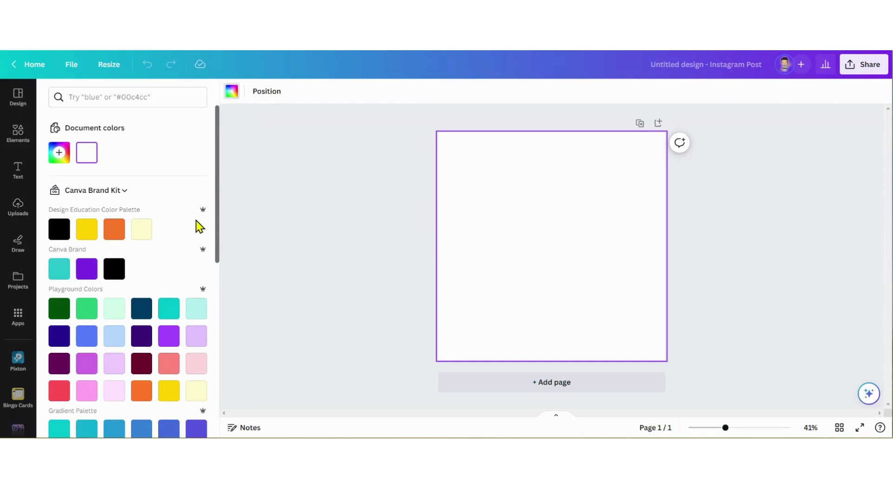
pyautogui.click(86, 229)
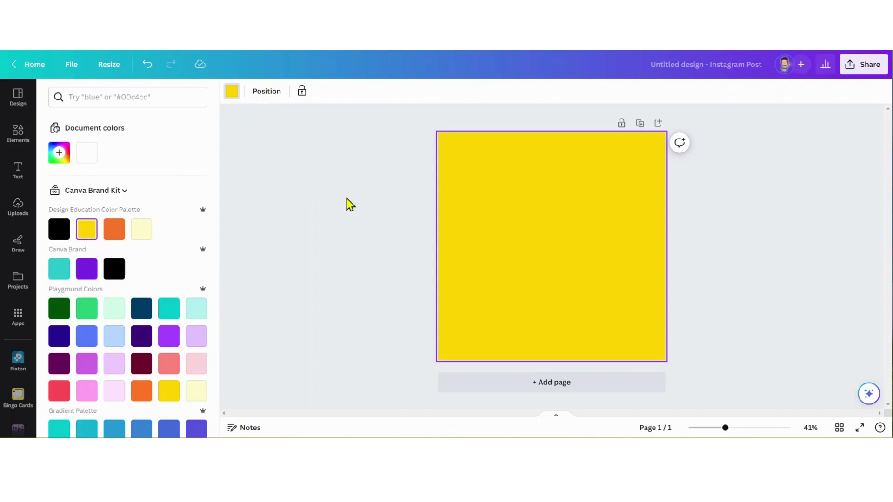
pyautogui.click(18, 208)
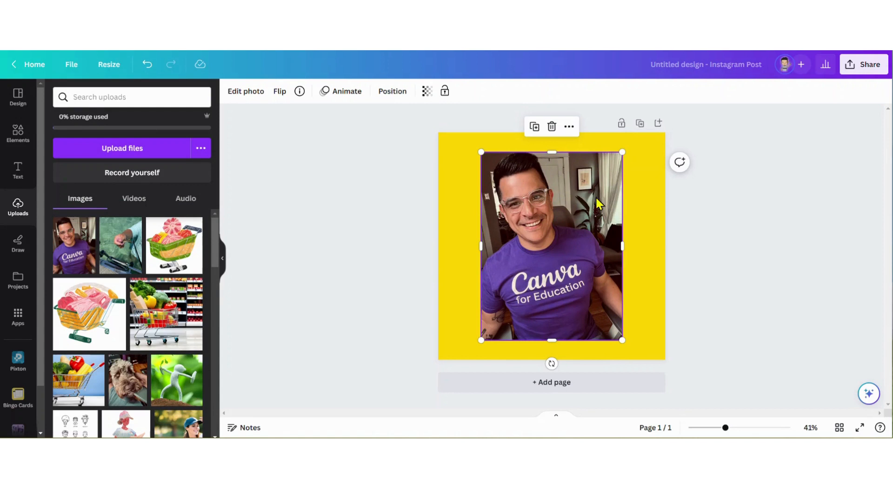
pyautogui.moveTo(362, 162)
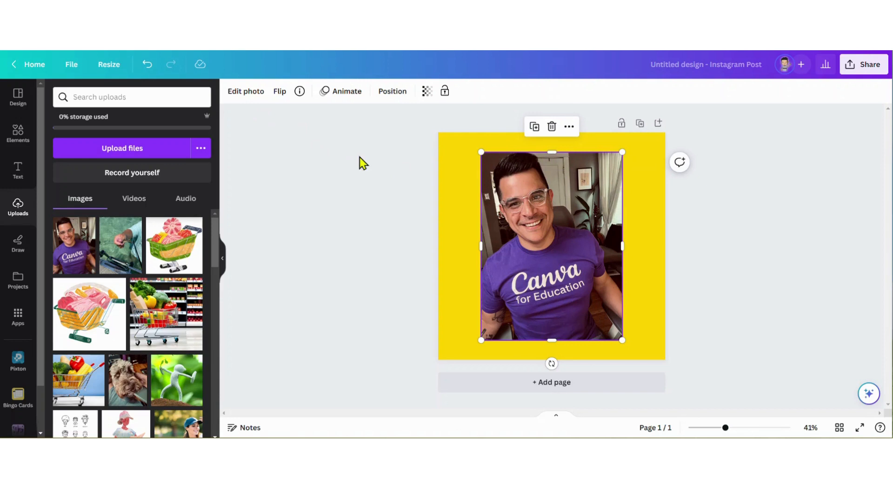
# - Run BG Remover on the photo so only the man remains on the yellow page
pyautogui.click(246, 91)
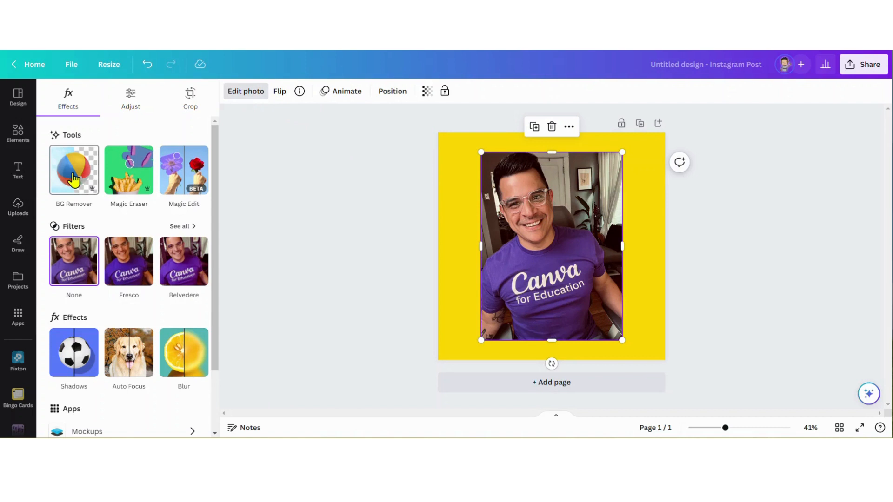
pyautogui.click(74, 170)
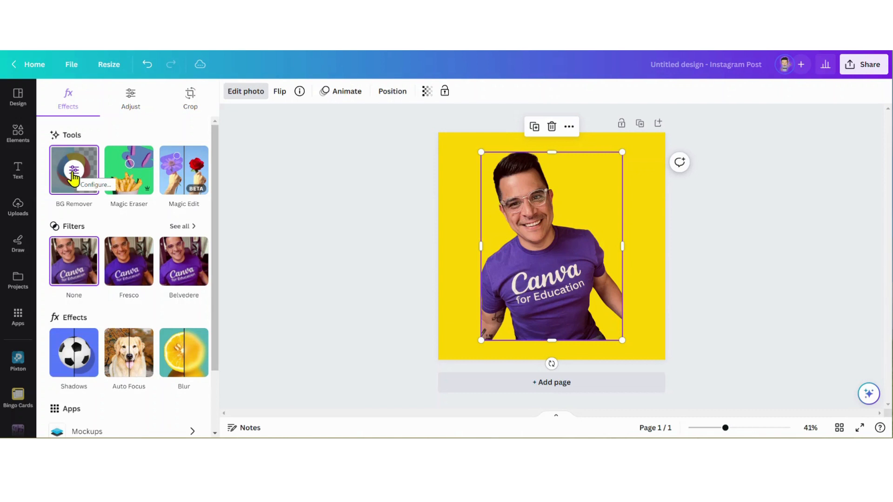
pyautogui.moveTo(74, 351)
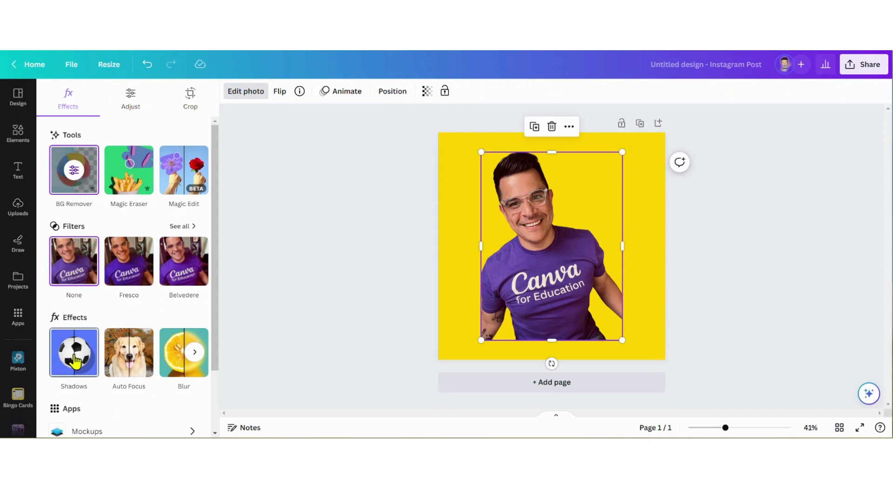
# - Apply a white Glow shadow with size 55, blur 0 and intensity 100 as a sticker border
pyautogui.click(73, 351)
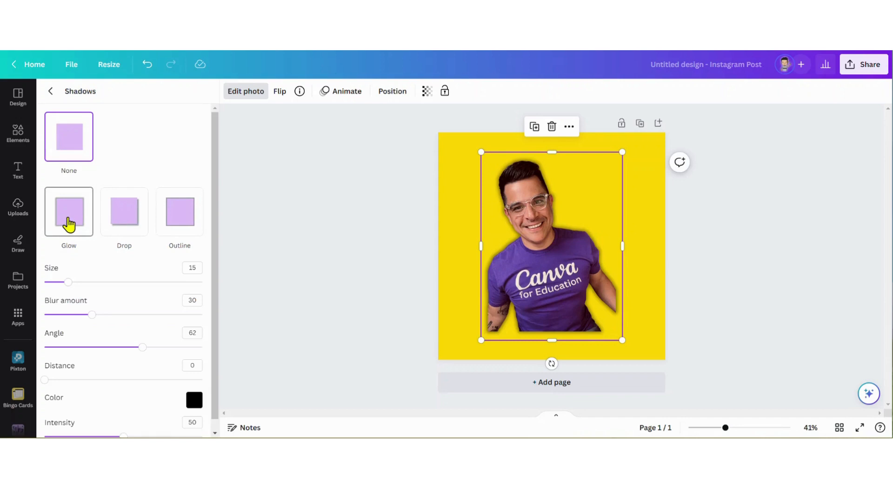
pyautogui.click(68, 212)
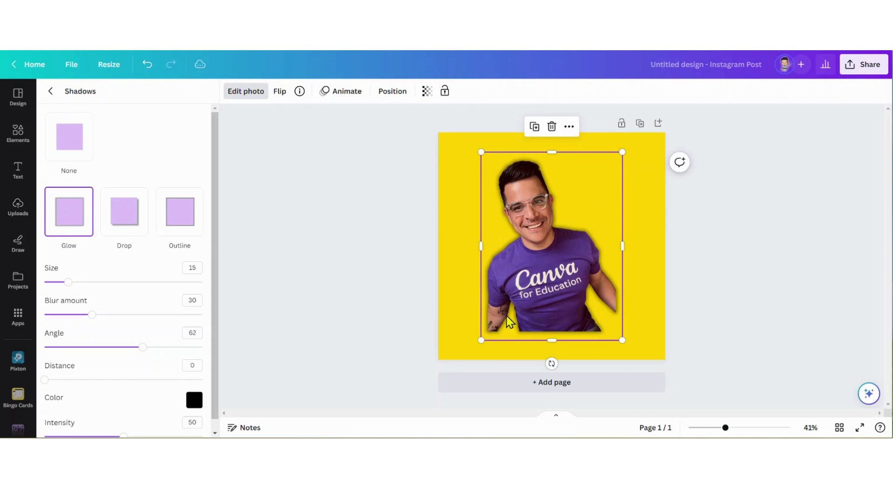
pyautogui.click(194, 400)
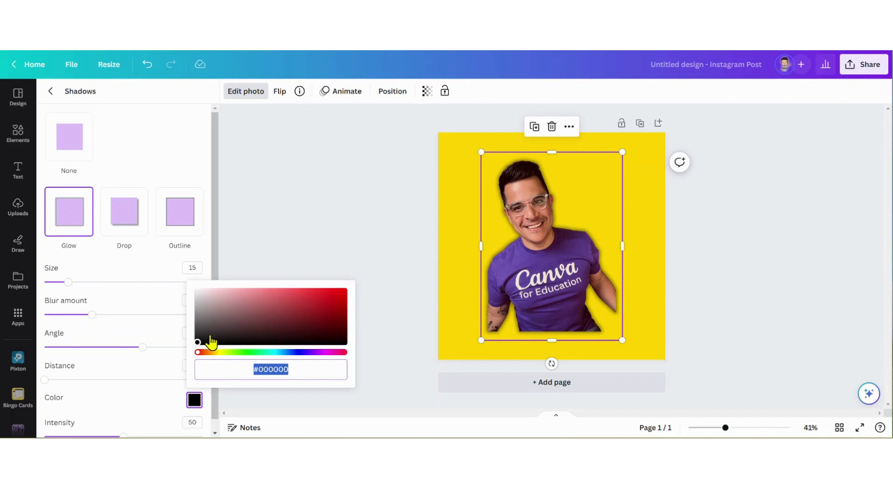
pyautogui.click(197, 291)
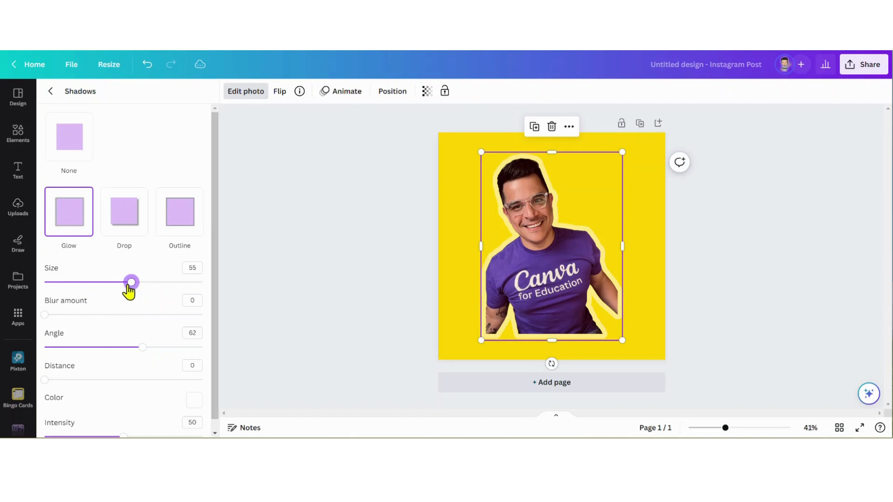
pyautogui.scroll(-3)
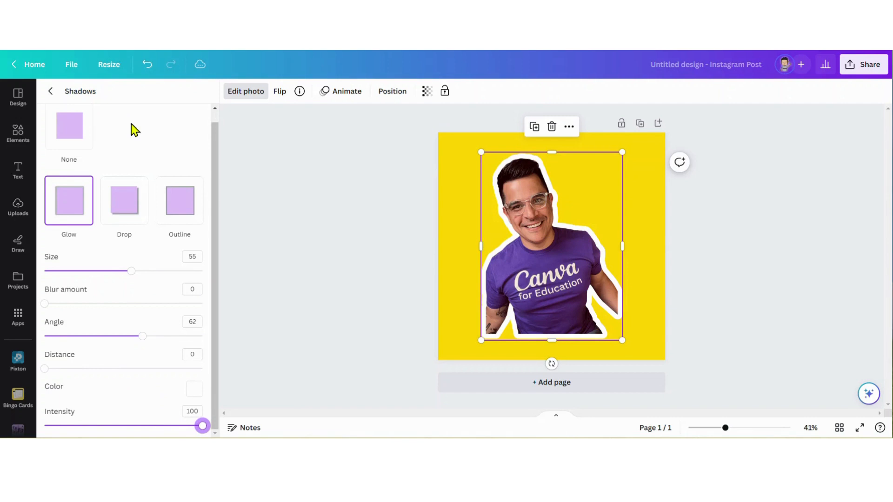
# - Apply the Noir mono filter so the bordered cutout turns black and white
pyautogui.click(50, 91)
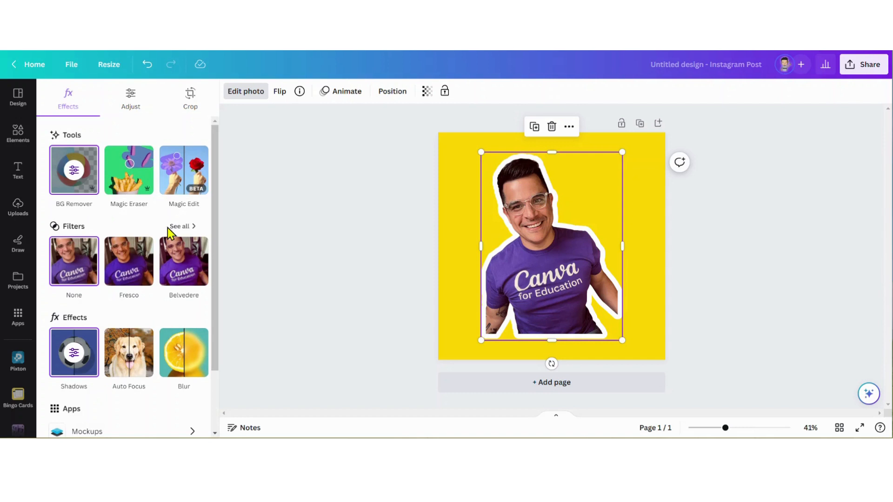
pyautogui.click(179, 226)
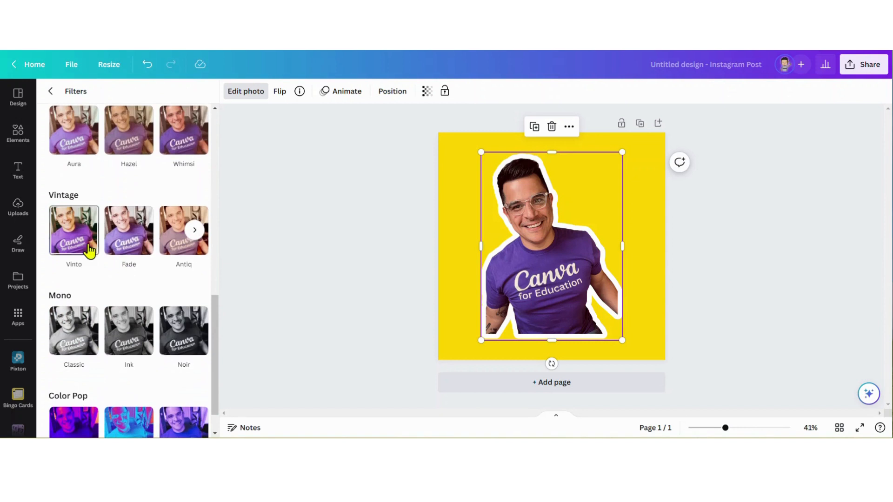
pyautogui.click(183, 330)
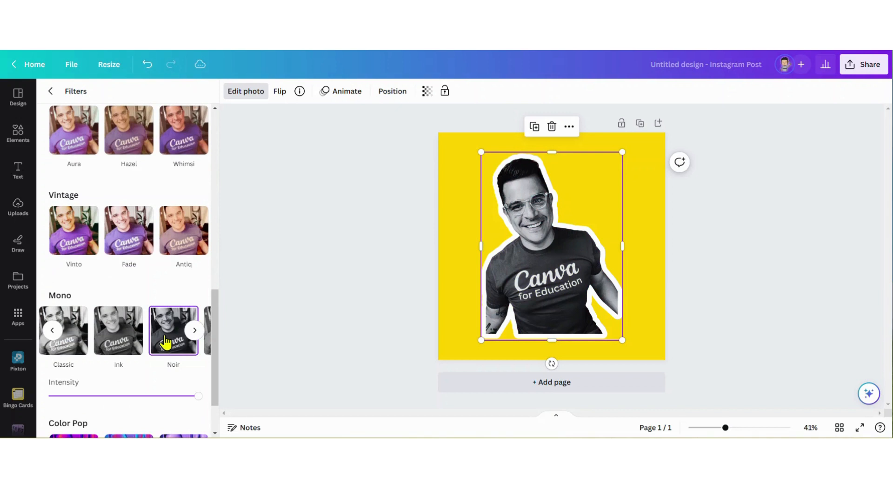